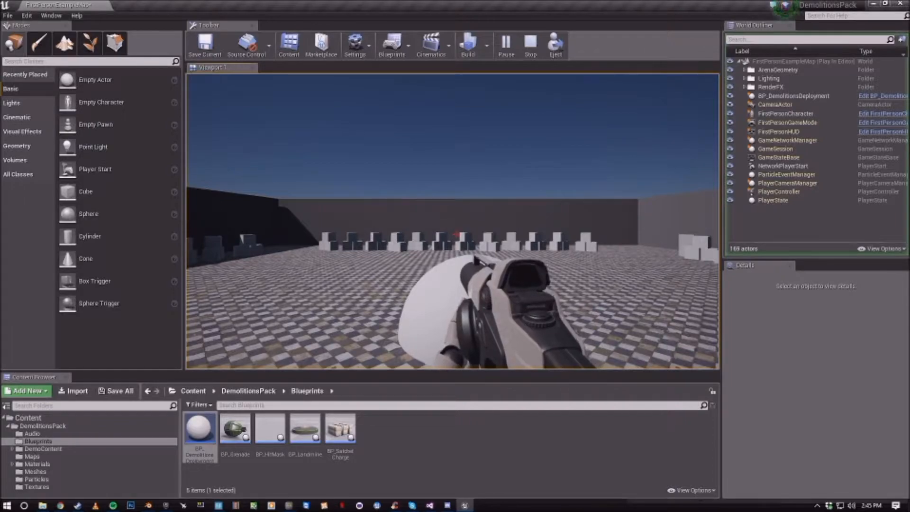
- Stop the play session to resume editing the BP_DemolitionsDeployment actor
left_click(529, 45)
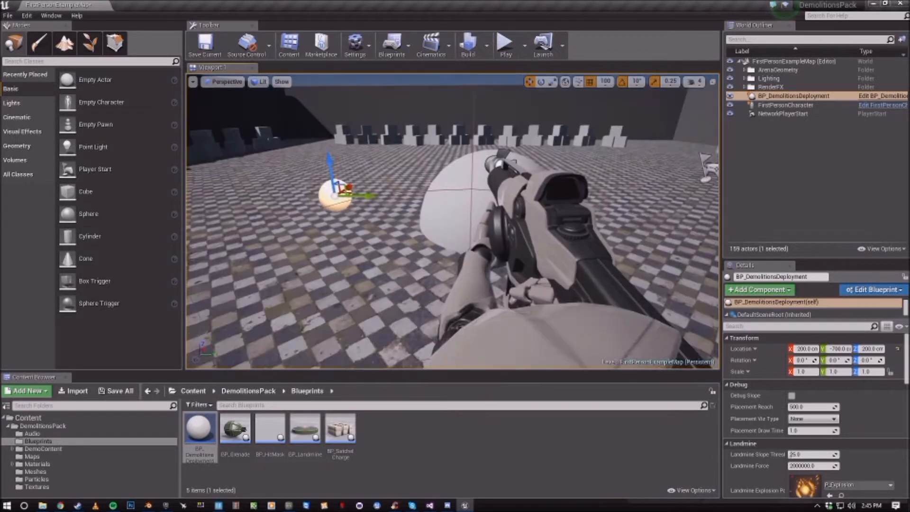
- Place a BP_HitMask actor in the level, bringing the total to 160 actors
left_click(502, 42)
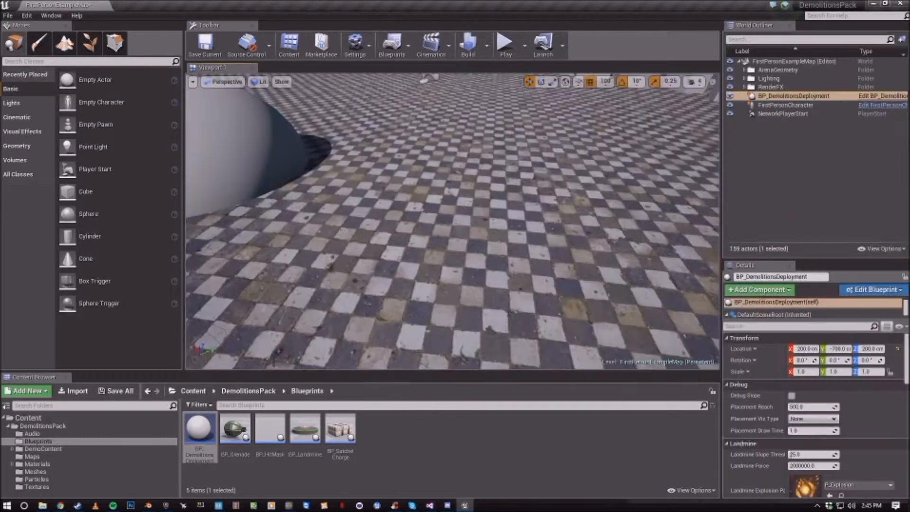
left_click(504, 45)
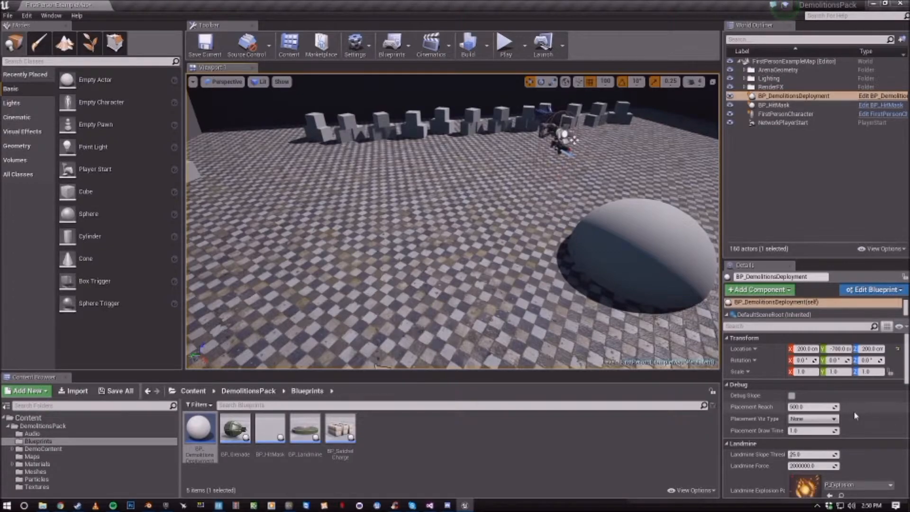
- Enable Debug Slope under Debug and play to see the green hit mark
scroll("down", 3)
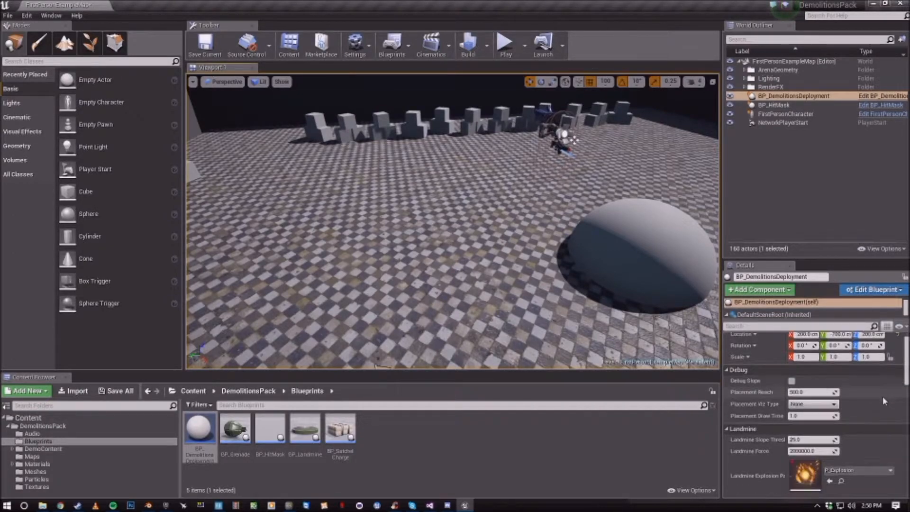
scroll("down", 3)
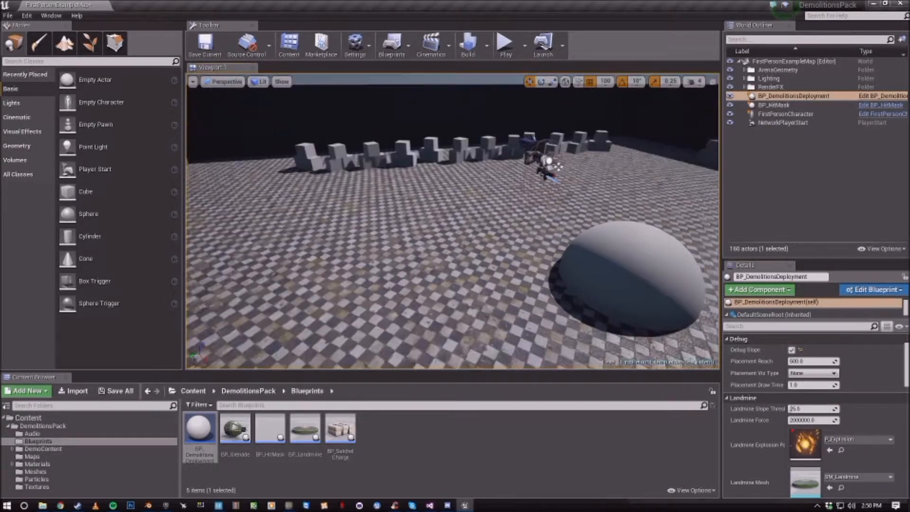
left_click(503, 43)
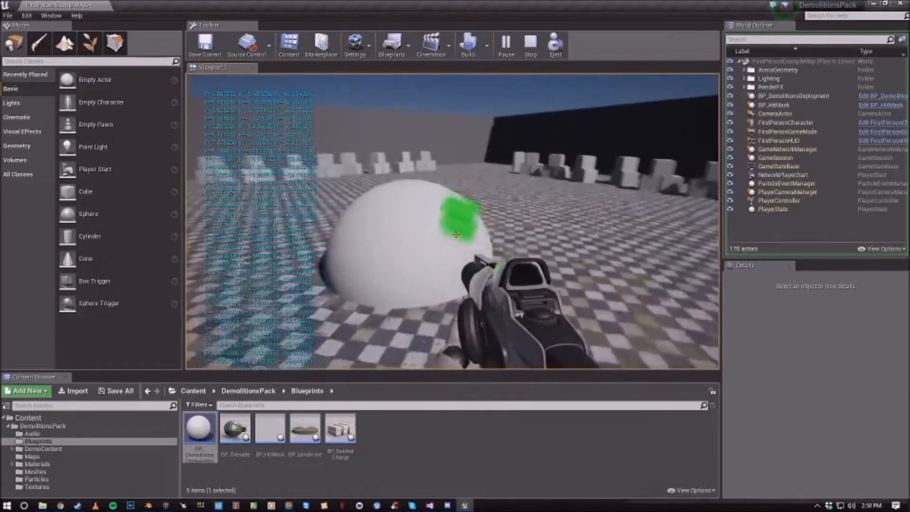
- Set Placement Viz Type to For Duration and replay to see the red trace
left_click(529, 44)
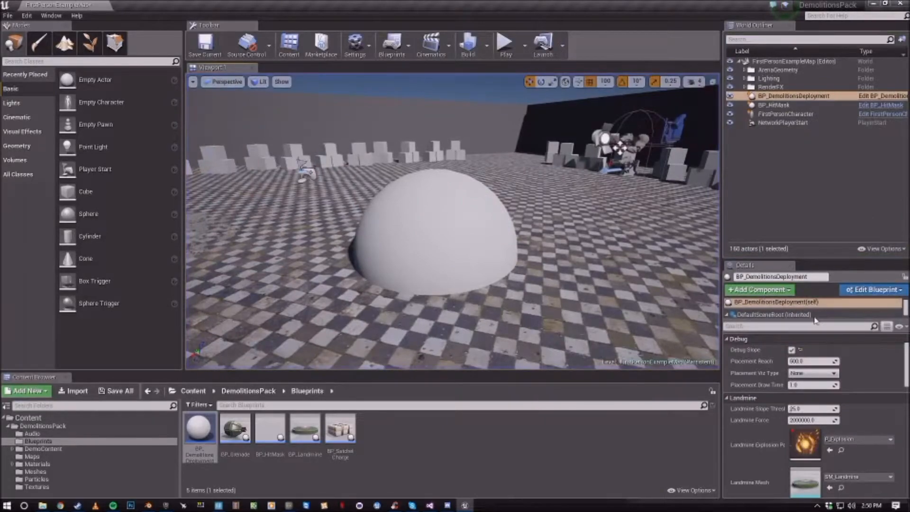
mouse_move(829, 361)
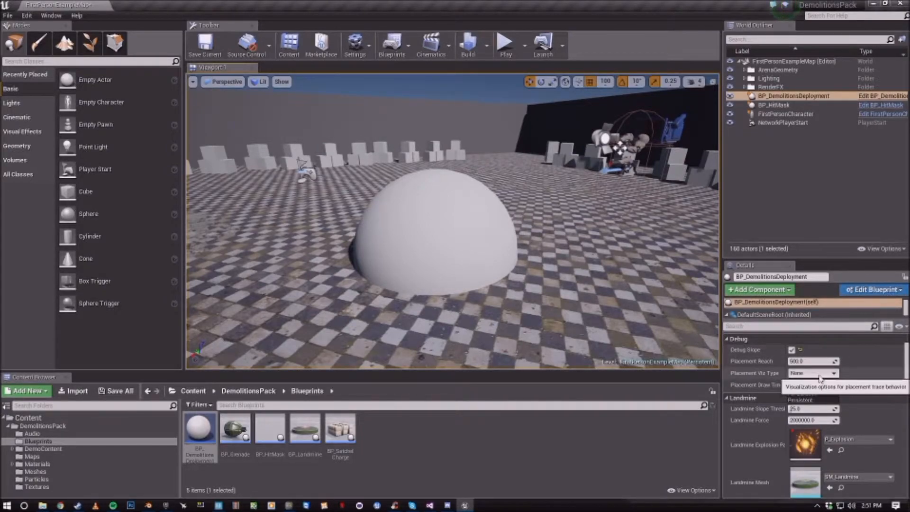
left_click(813, 373)
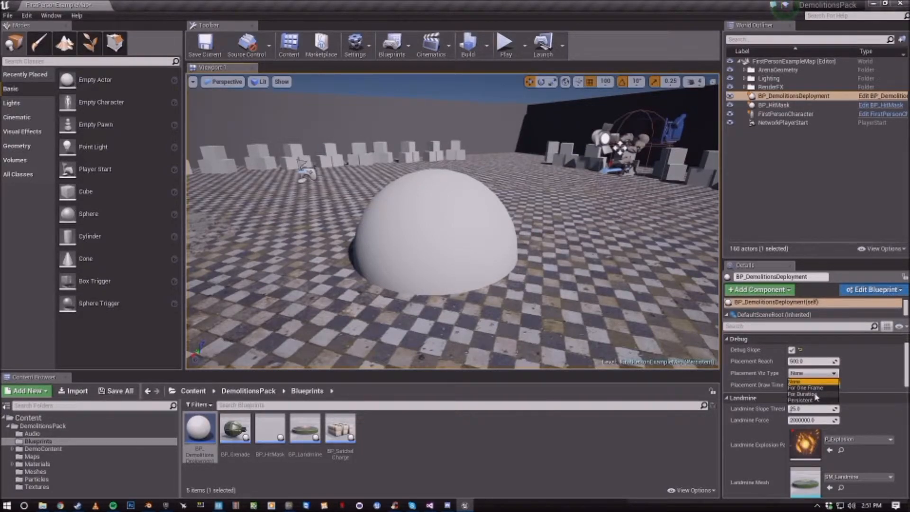
left_click(806, 388)
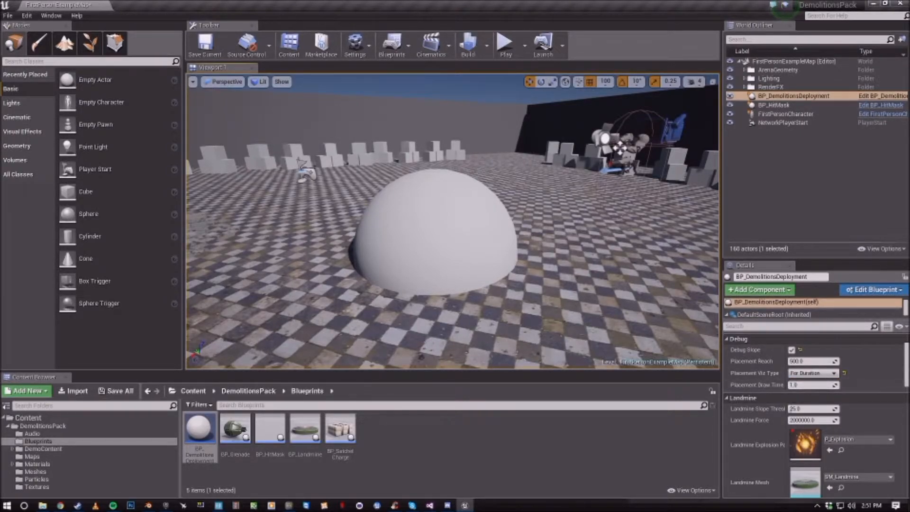
left_click(503, 44)
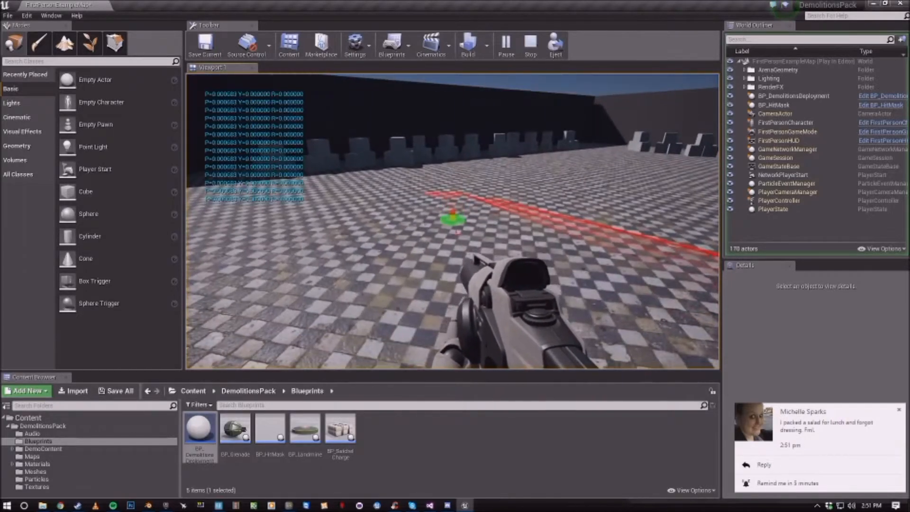
- End play and review the deployment actor's Landmine explosion range settings
left_click(529, 45)
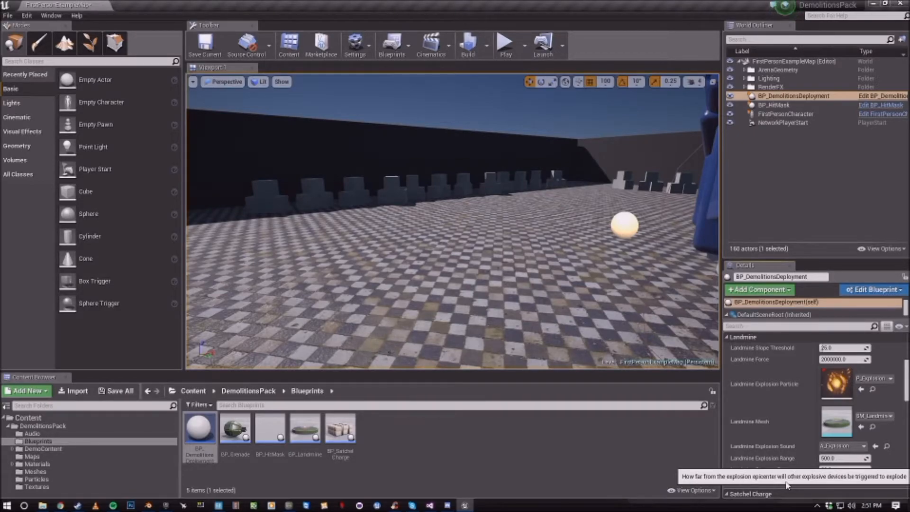
- Review Satchel Charge and Grenade settings, then play and blast the floor
scroll("down", 3)
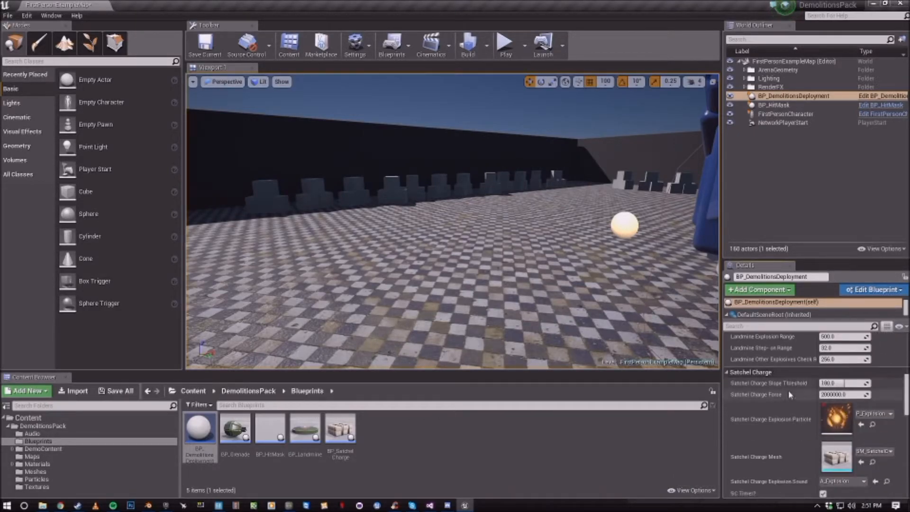
scroll("down", 3)
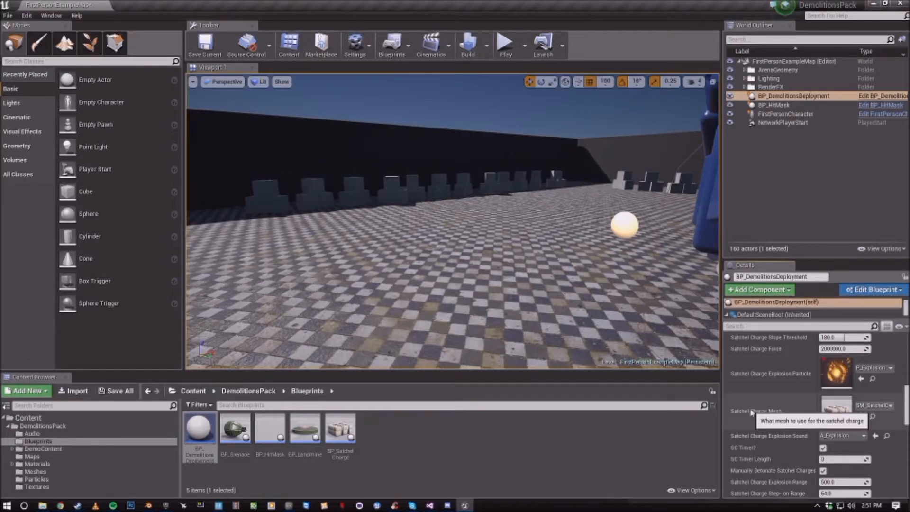
mouse_move(778, 418)
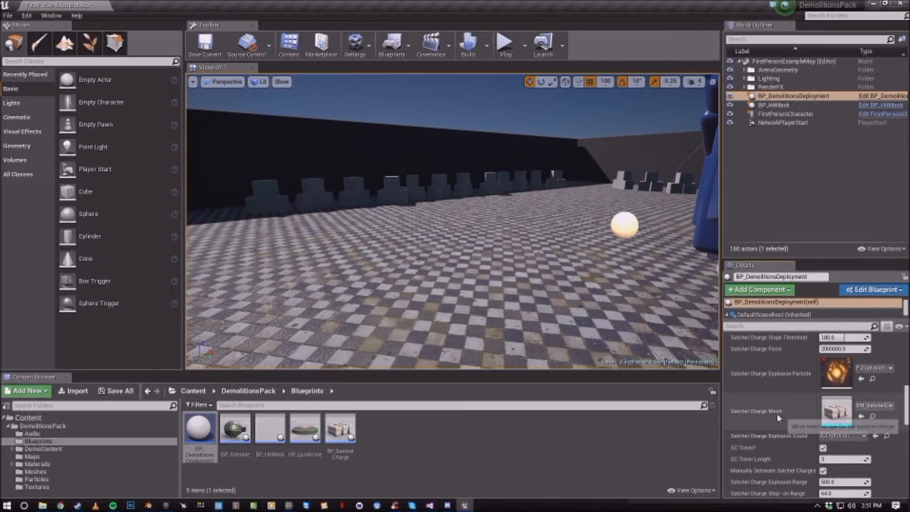
scroll("down", 3)
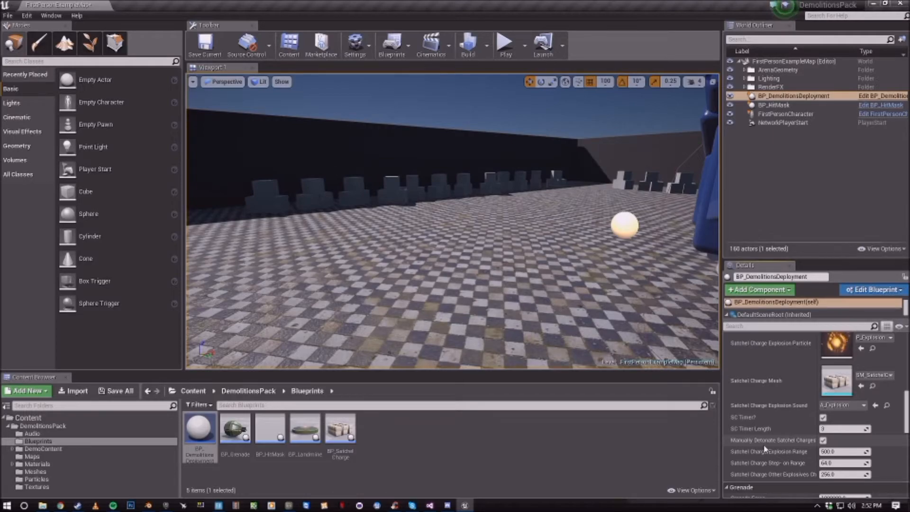
scroll("down", 3)
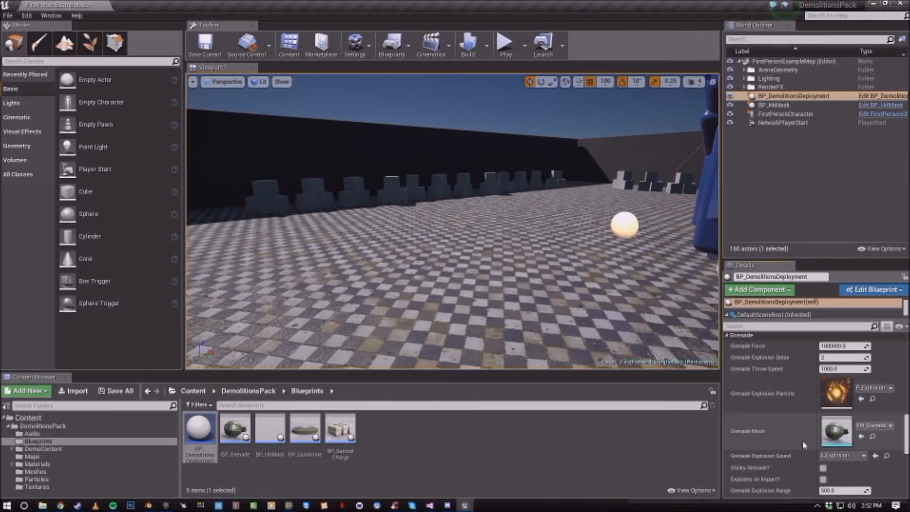
scroll("down", 3)
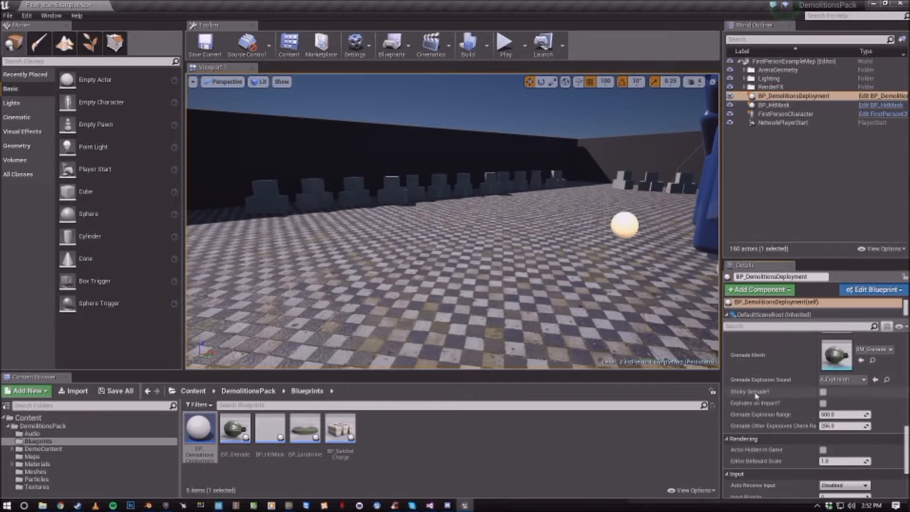
mouse_move(754, 391)
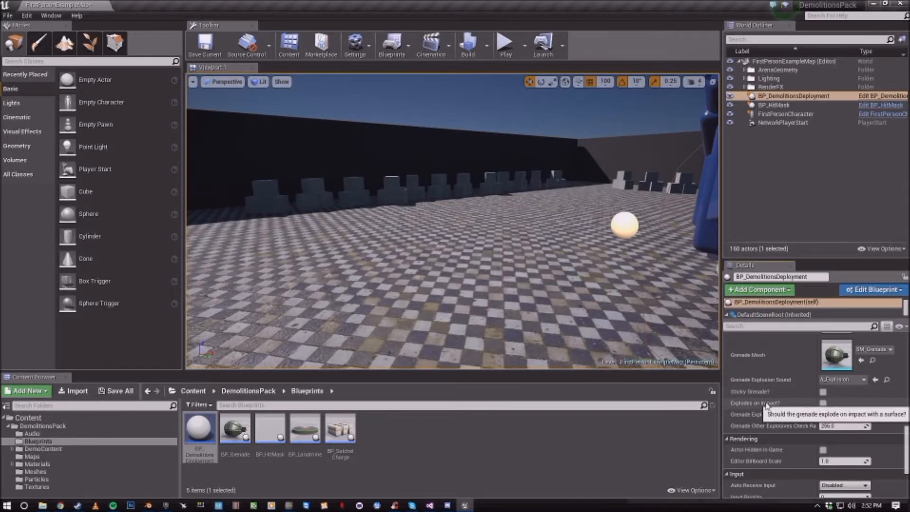
left_click(504, 41)
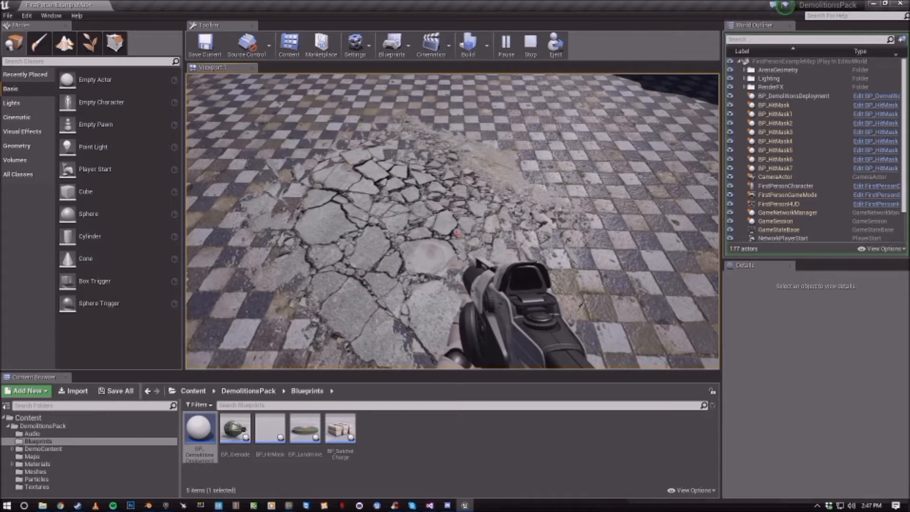
- Stop play and drop BP_HitMask onto the floor to crack the tiles
left_click(529, 46)
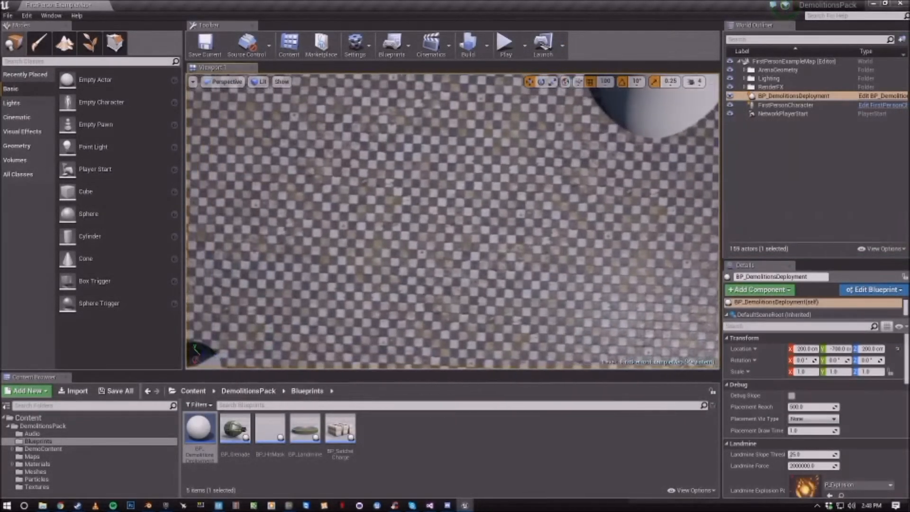
left_click(269, 429)
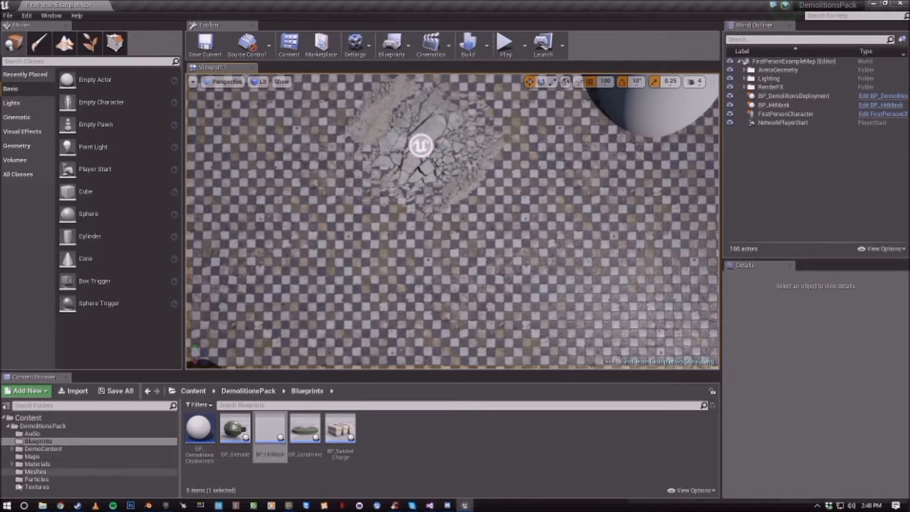
- Preview deformable materials on the floor, then open MI_DeformableTiles from MaterialInstances
left_click(54, 486)
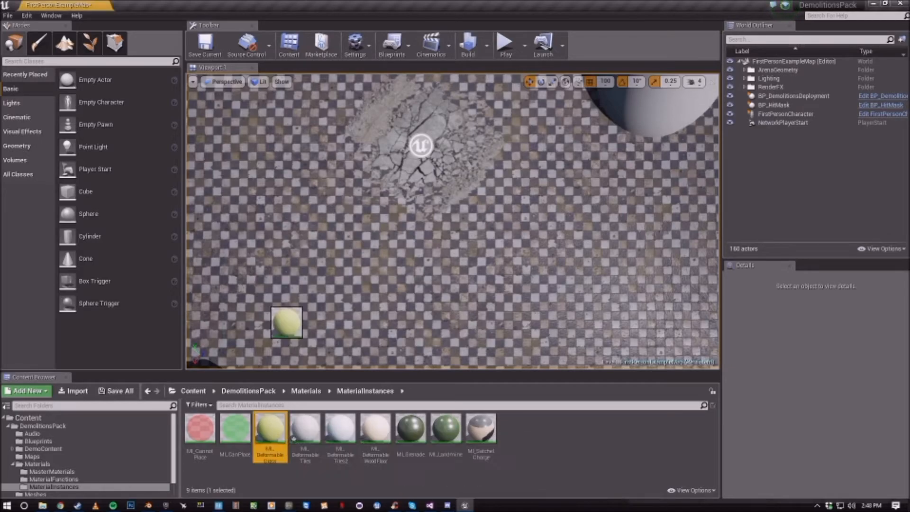
left_click_drag(287, 322, 263, 263)
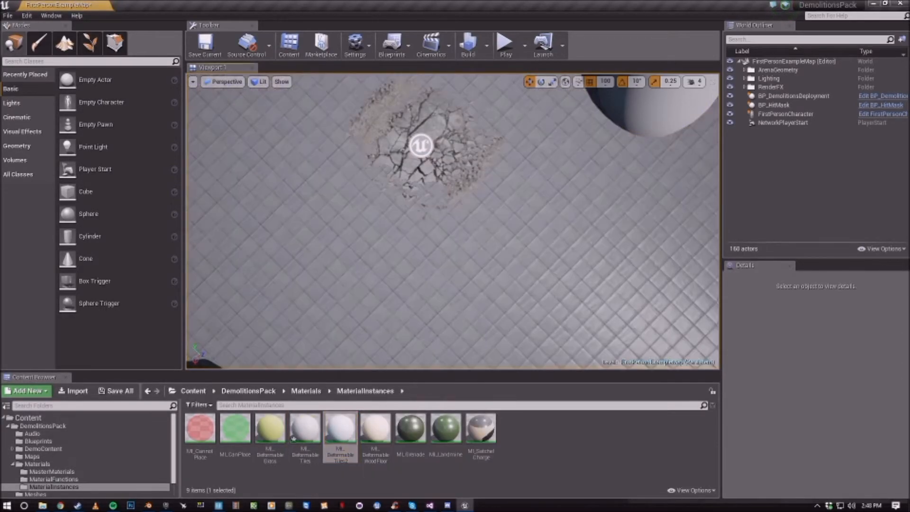
left_click_drag(374, 426, 398, 313)
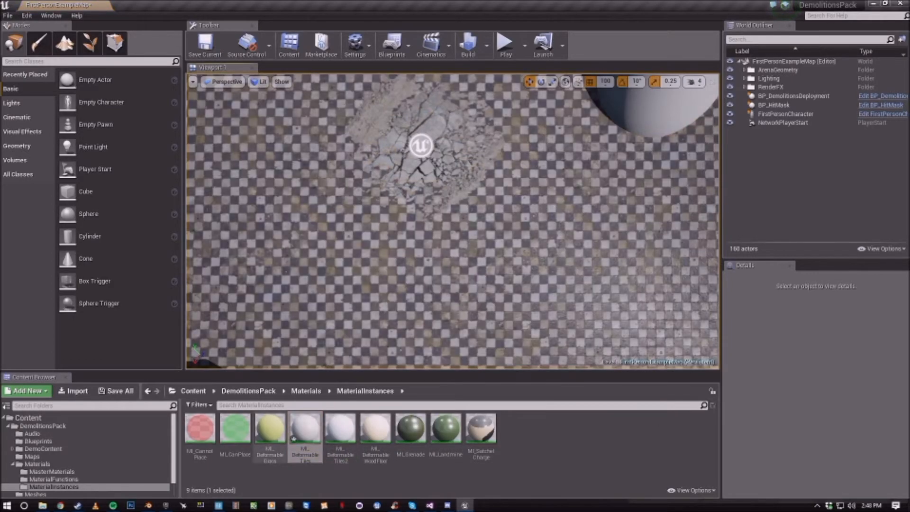
mouse_move(305, 426)
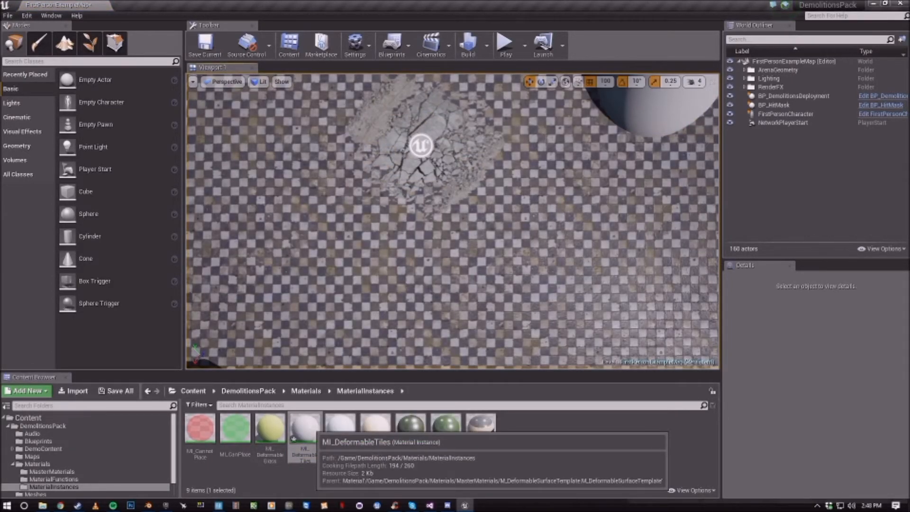
double_click(304, 427)
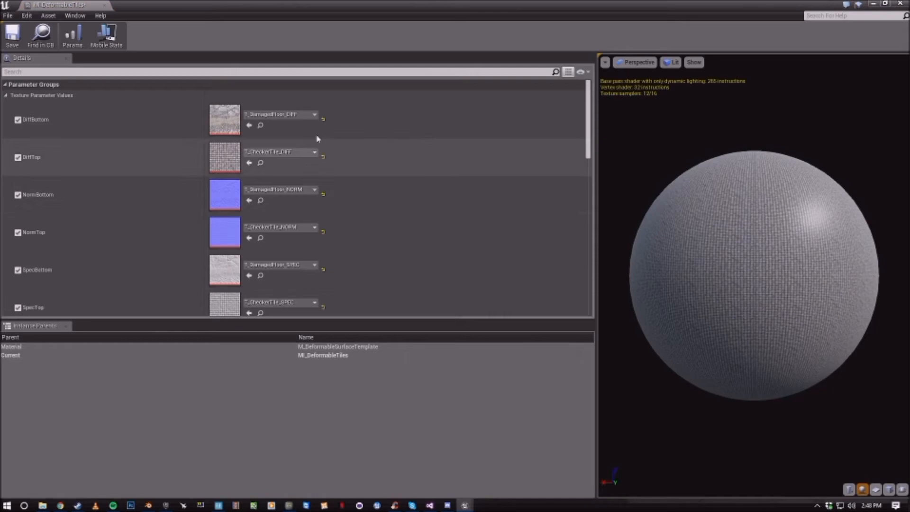
mouse_move(39, 206)
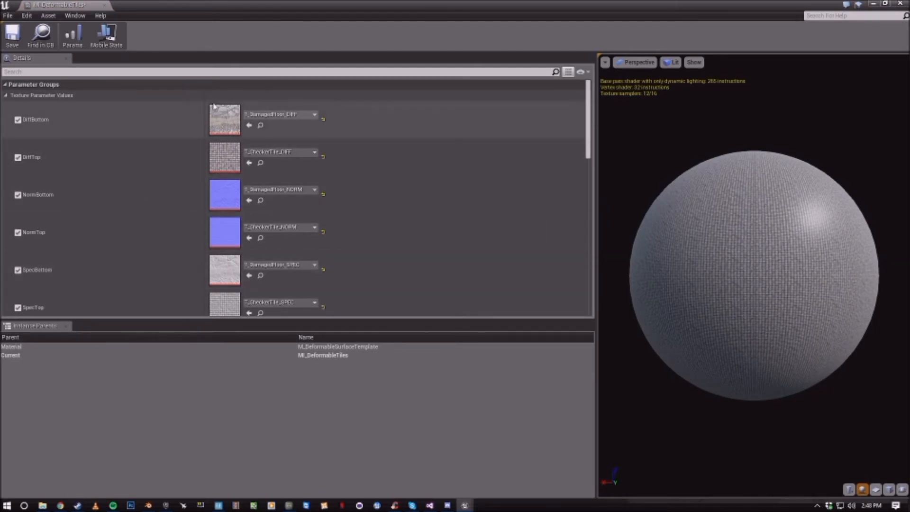
mouse_move(225, 157)
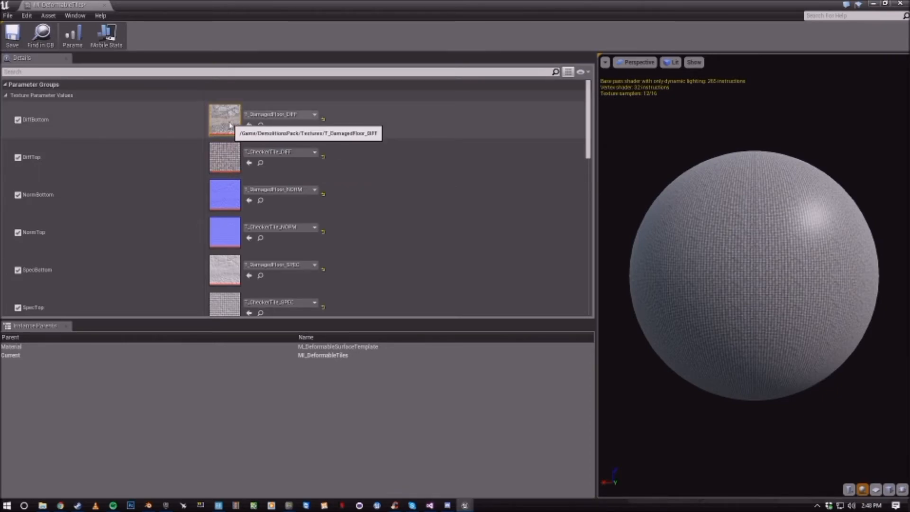
scroll("down", 3)
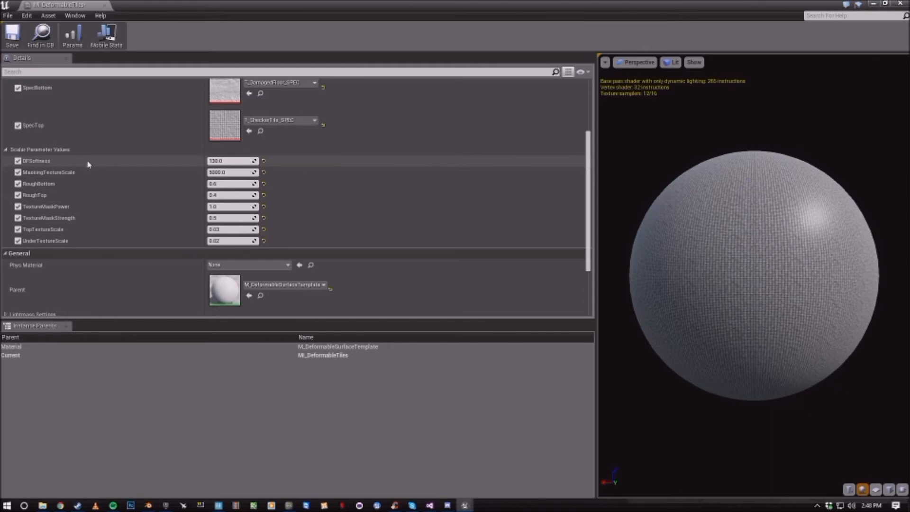
mouse_move(55, 178)
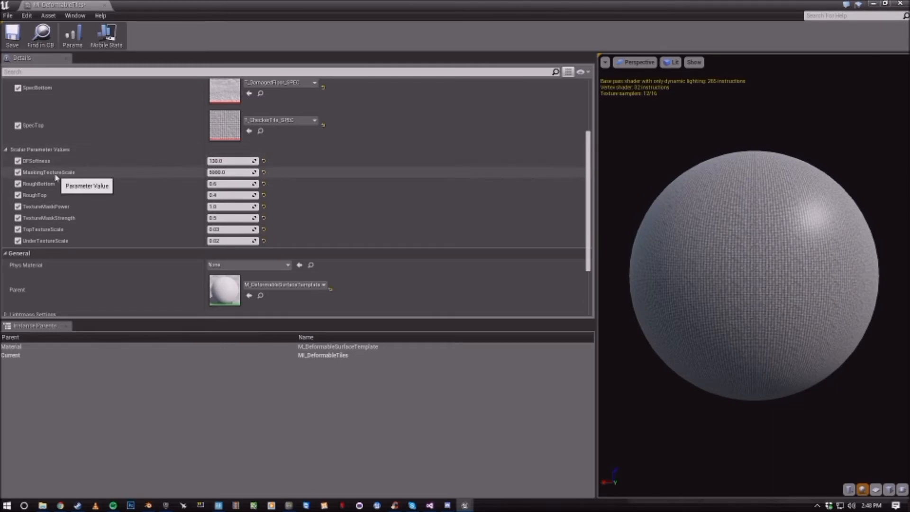